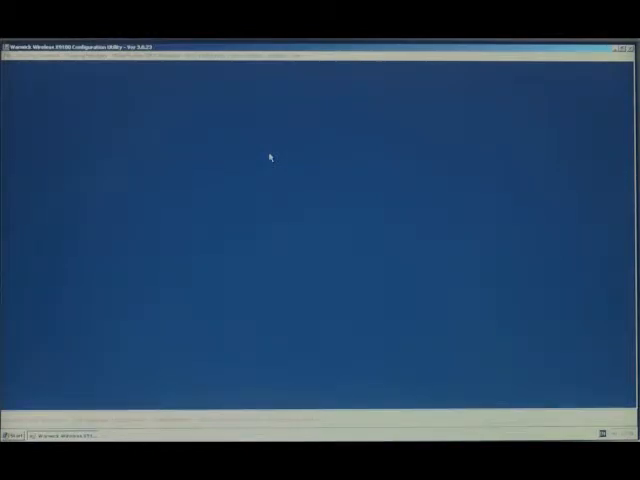
mouse_move(311, 157)
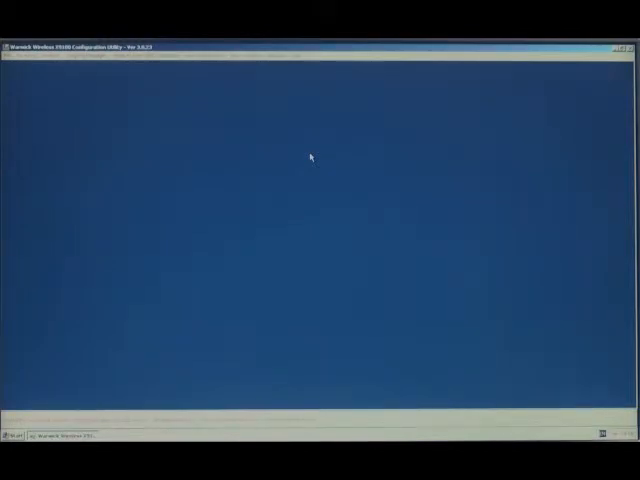
mouse_move(298, 151)
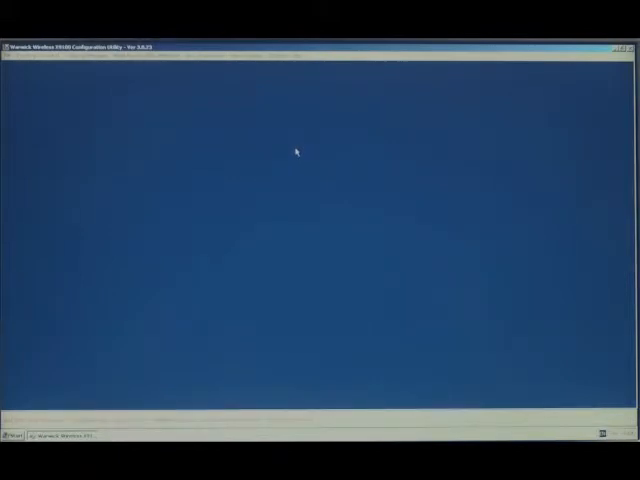
mouse_move(310, 158)
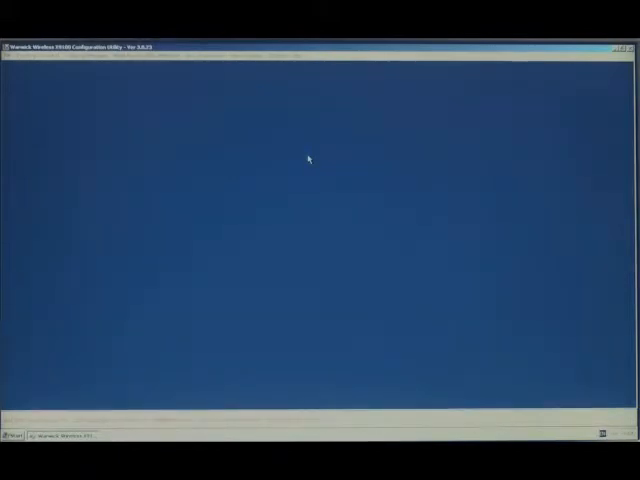
mouse_move(261, 152)
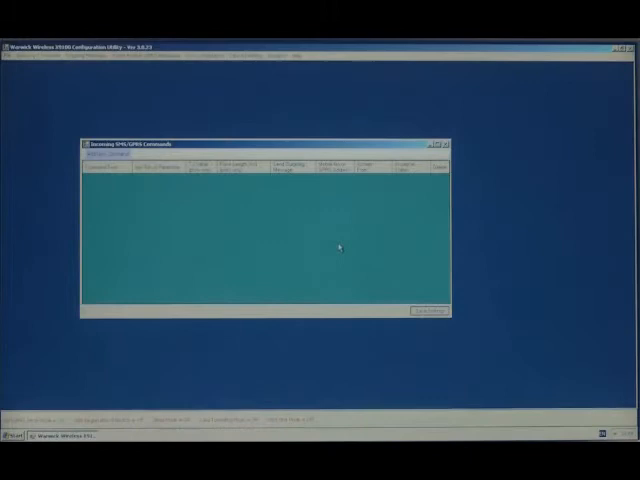
mouse_move(360, 228)
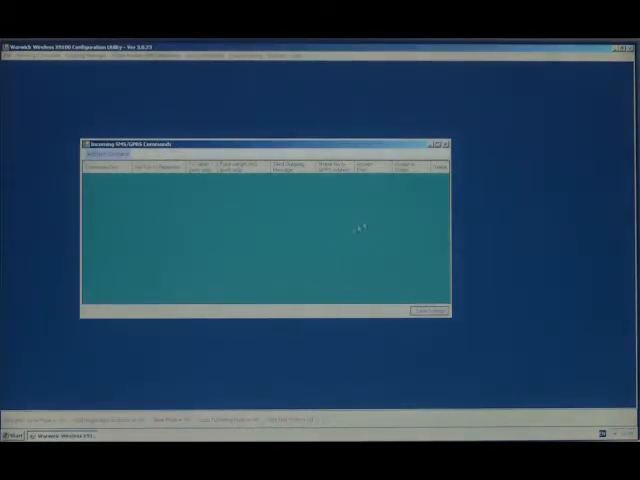
Close the incoming commands window and save the phone number and GPRS address entries.
click(448, 145)
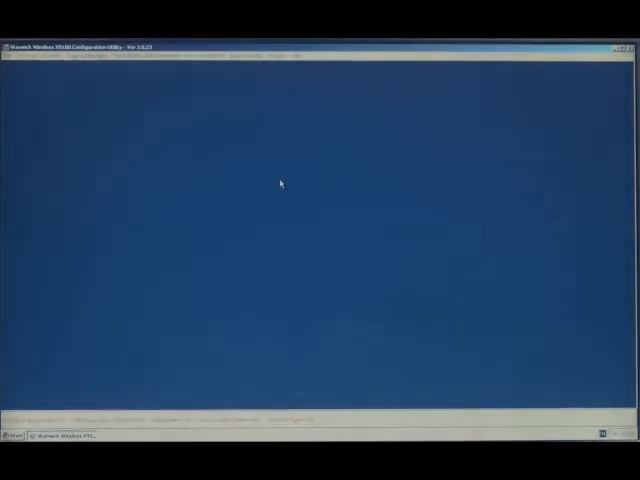
mouse_move(212, 160)
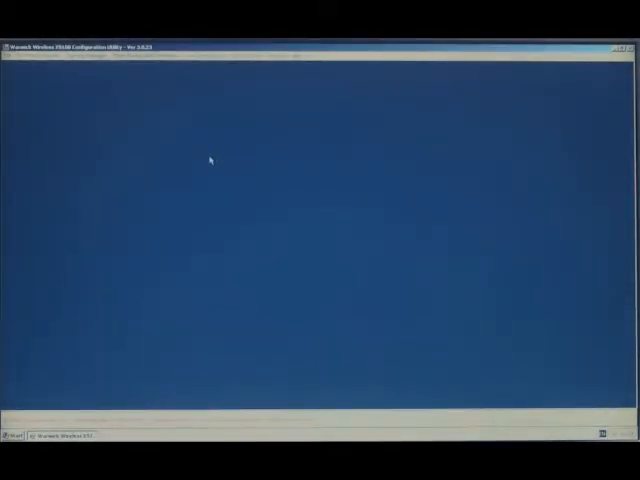
mouse_move(158, 97)
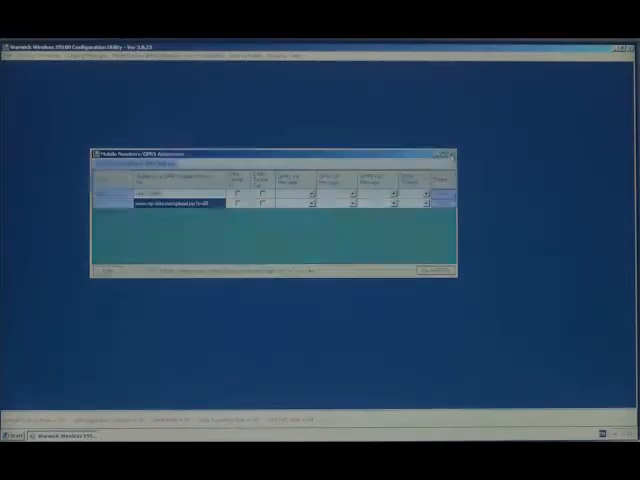
click(451, 152)
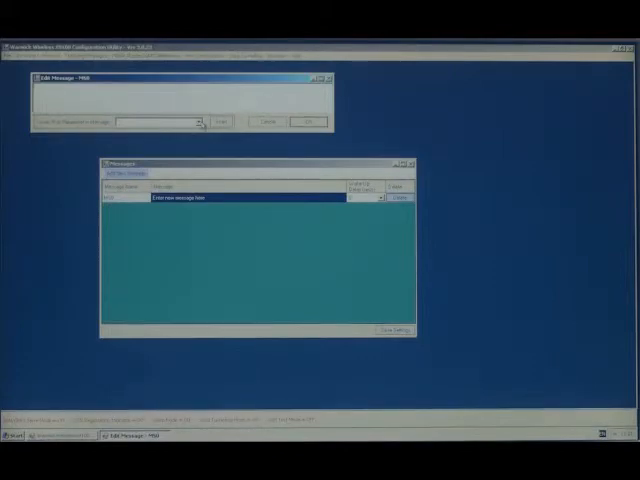
Insert the Data Flag parameter into the M00 log message.
click(192, 121)
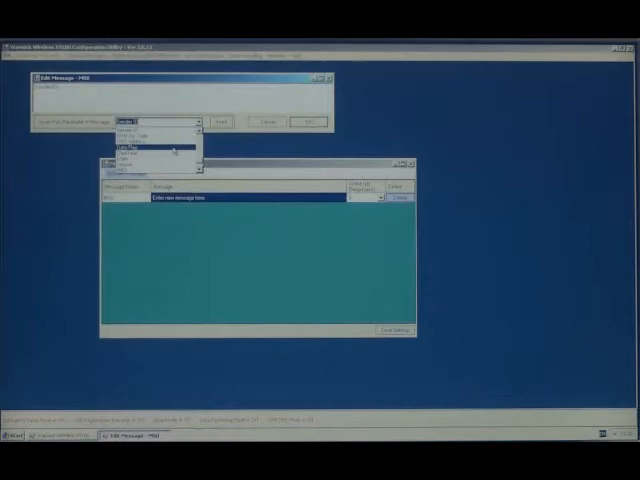
click(150, 147)
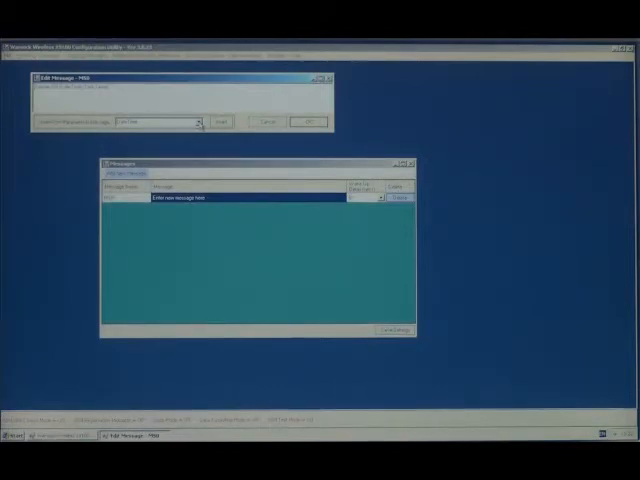
Add another date/time parameter to the M00 message.
click(200, 122)
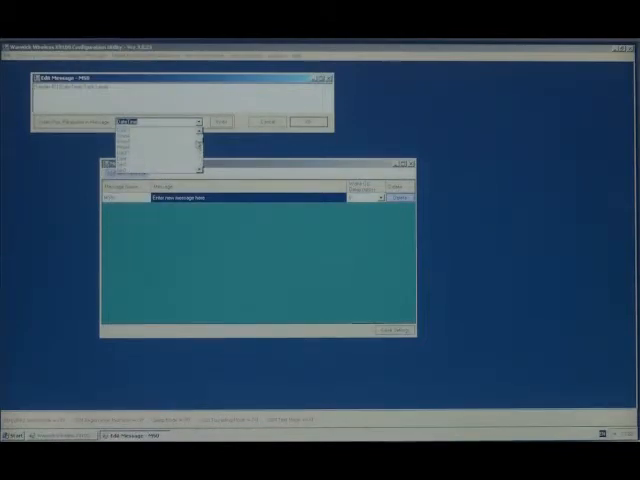
click(160, 122)
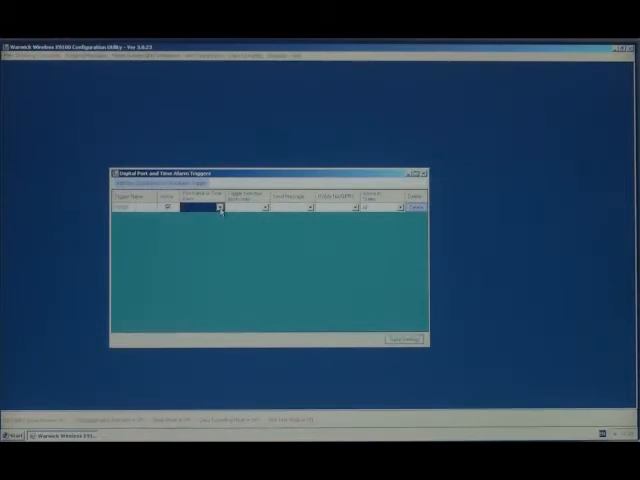
Set the first trigger's type and the destination it reports to.
click(215, 208)
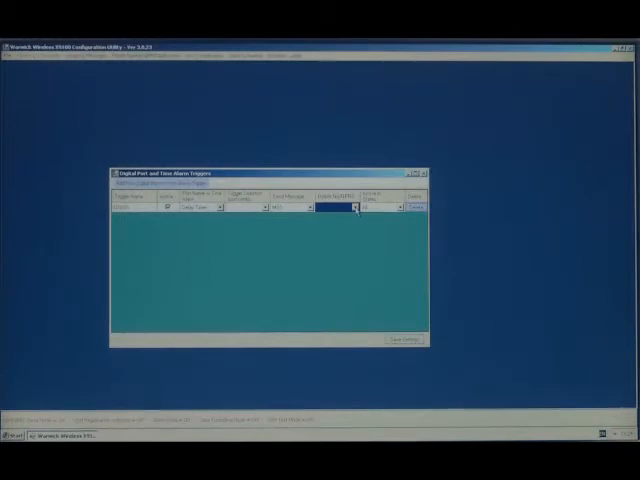
click(350, 208)
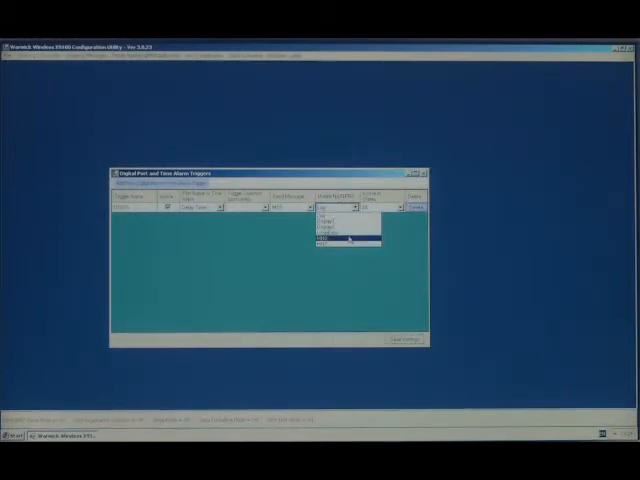
click(330, 240)
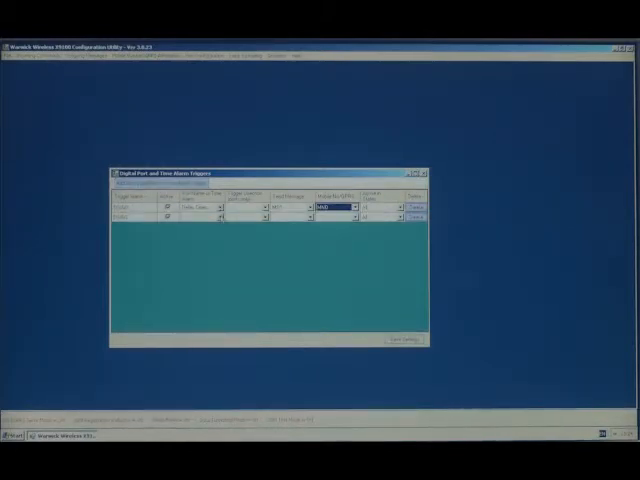
Make row 2 a Delay Timer Alarm with its message and enable option.
click(215, 218)
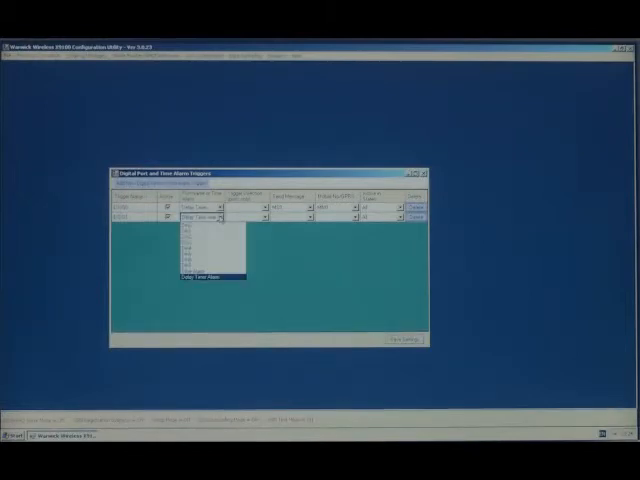
click(202, 277)
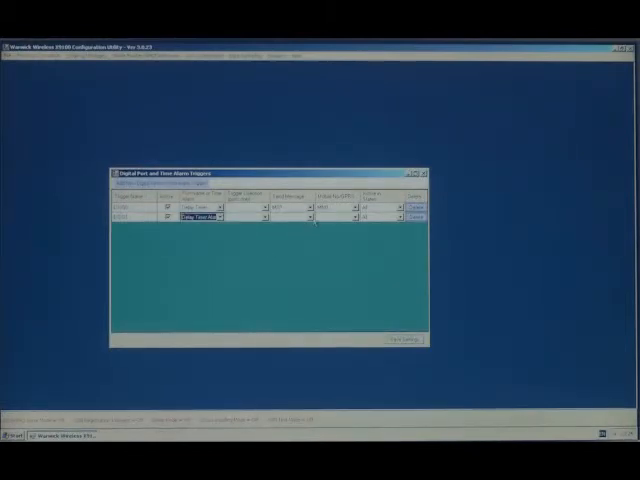
click(318, 212)
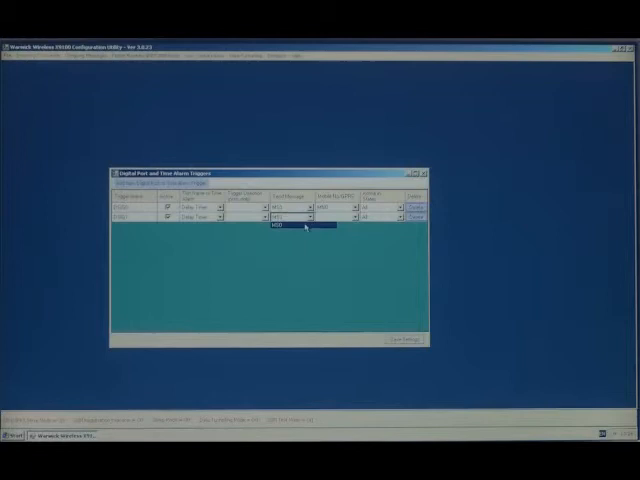
click(287, 228)
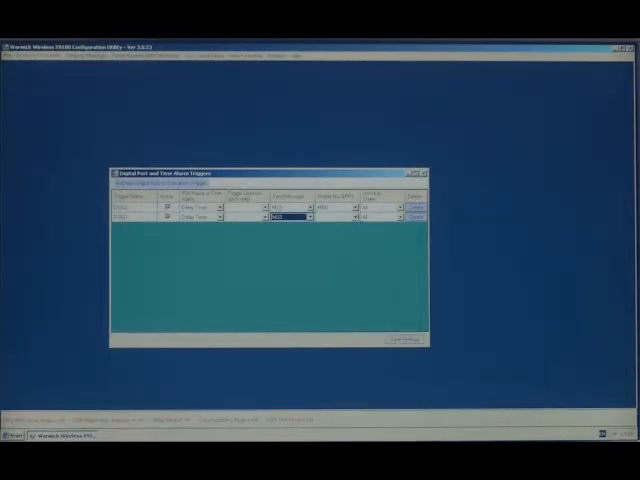
click(361, 217)
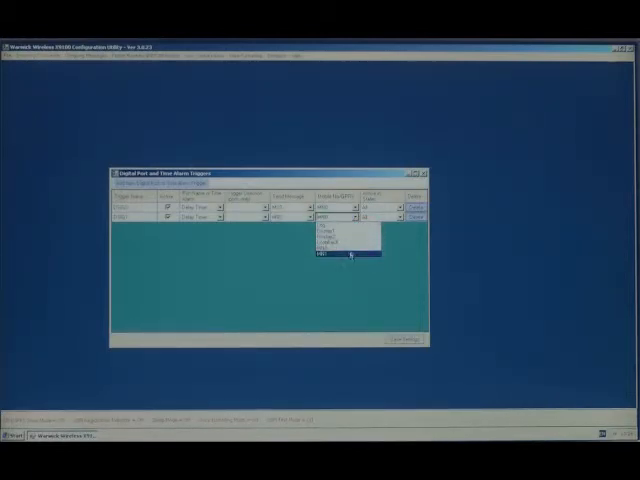
click(340, 259)
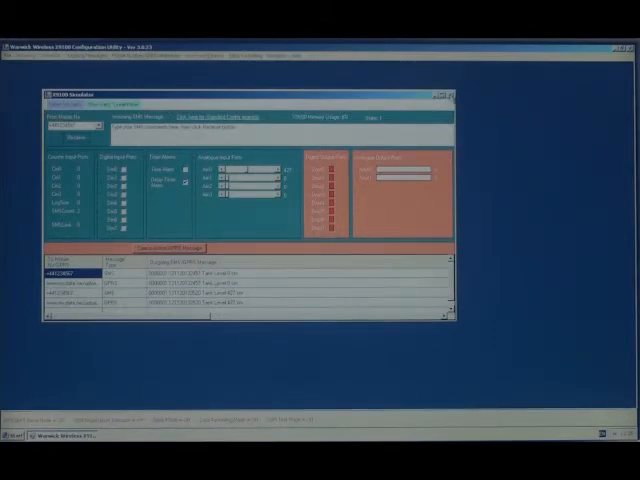
Close the X9100 Simulator after reviewing the outgoing SMS/GPRS message log.
click(447, 89)
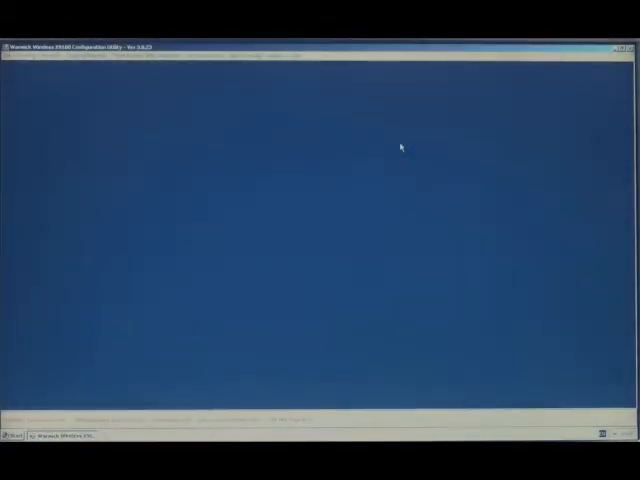
mouse_move(345, 130)
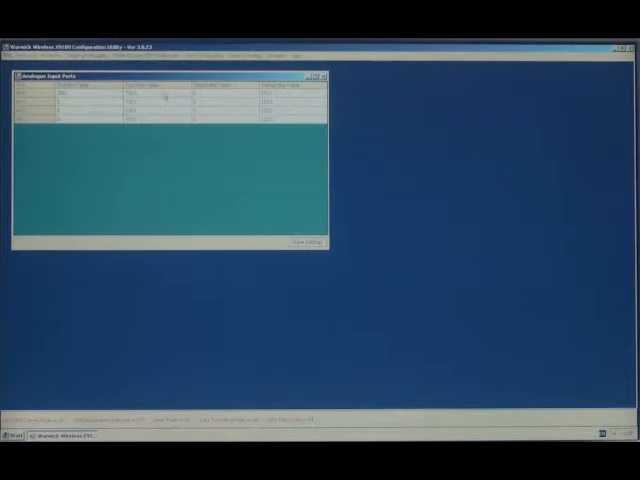
Open the Analogue Input Ports window from the menu.
click(155, 92)
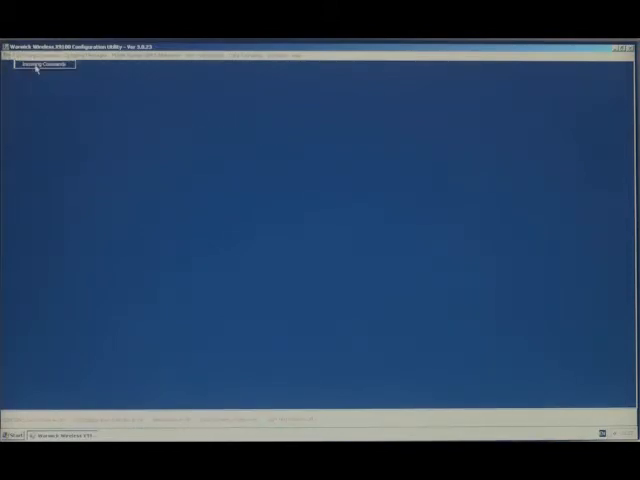
Give the incoming command an outgoing message and the last listed reply number, then save.
click(41, 65)
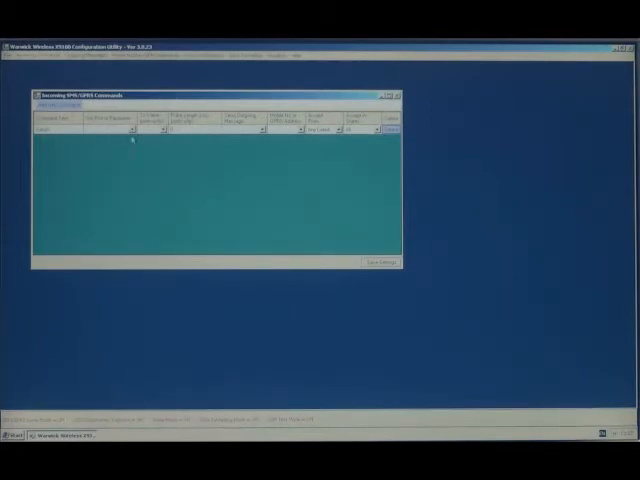
mouse_move(192, 147)
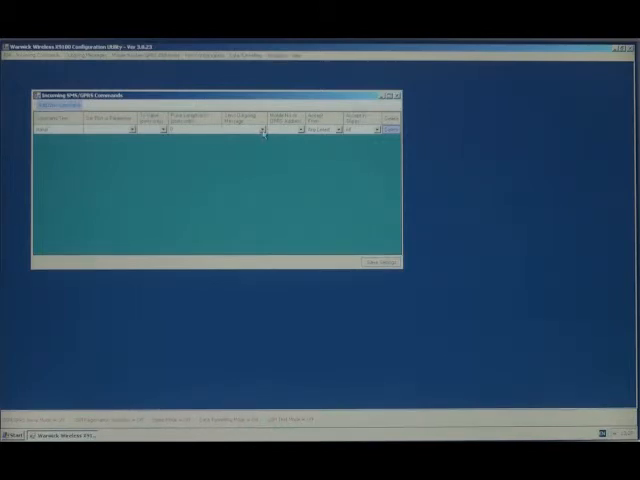
click(255, 131)
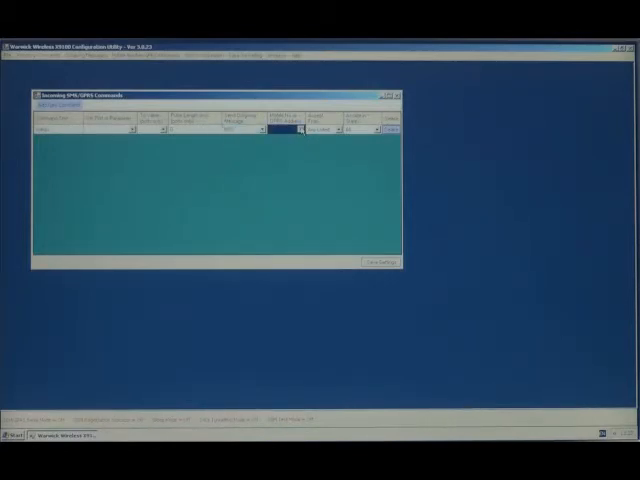
click(303, 131)
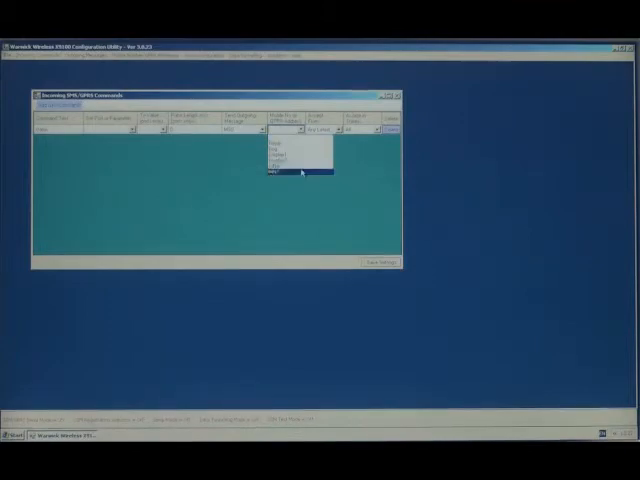
click(300, 170)
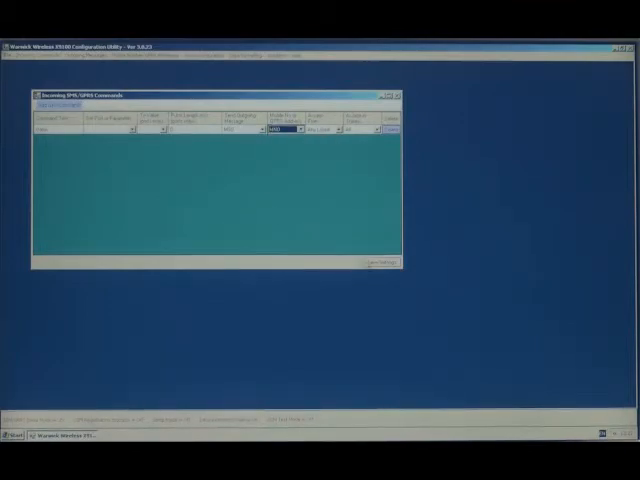
click(389, 93)
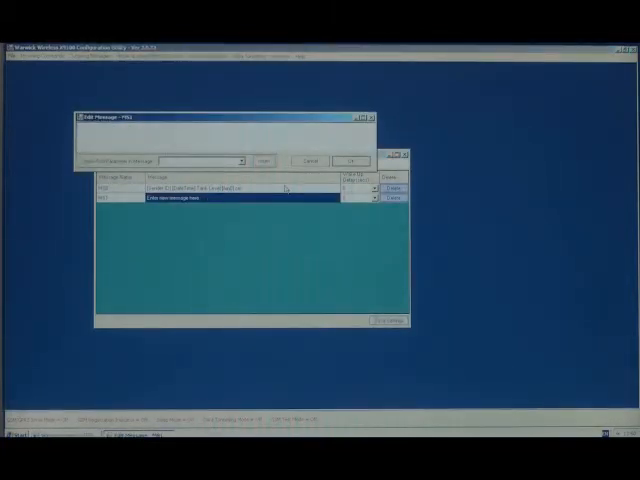
Insert the DateTime parameter at the start of the MS1 message.
click(240, 161)
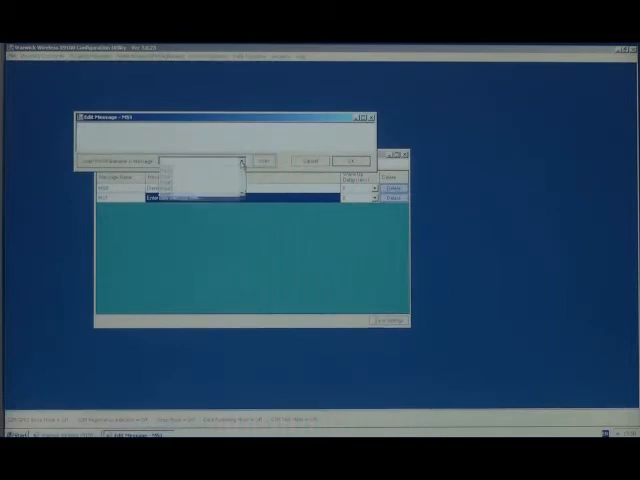
click(238, 161)
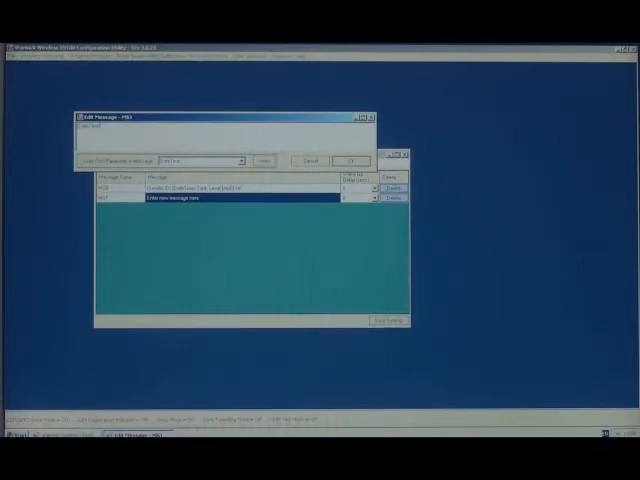
click(238, 161)
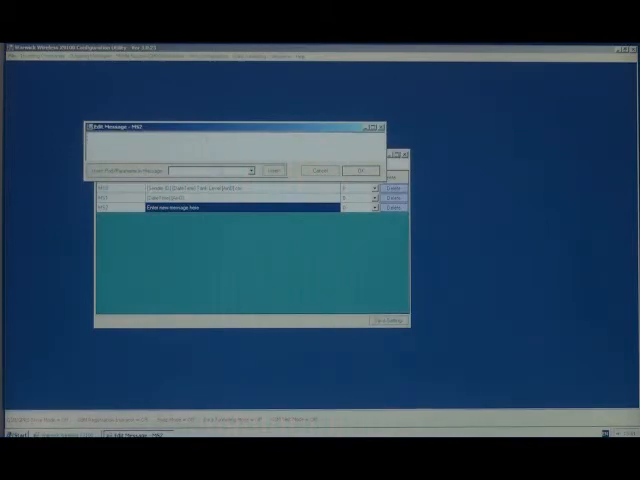
Enter the MS2 message text using the port/parameter insert list.
click(249, 170)
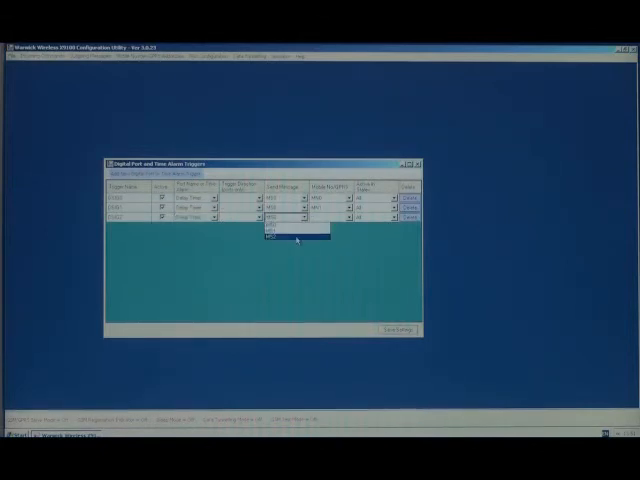
Select message MS2 in the third trigger's Send Message dropdown.
click(285, 227)
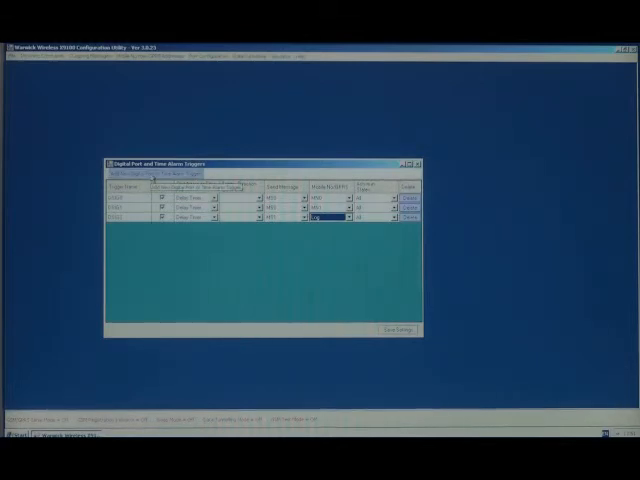
Add a fourth trigger named Time Alarm that sends a message to Mobile No/GPRS.
click(200, 189)
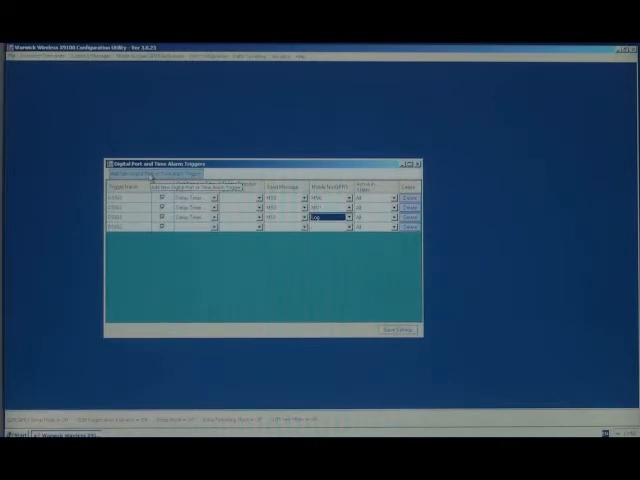
click(215, 227)
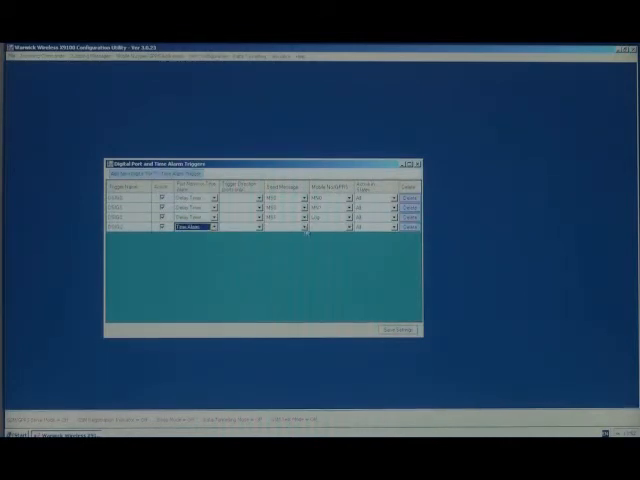
click(300, 232)
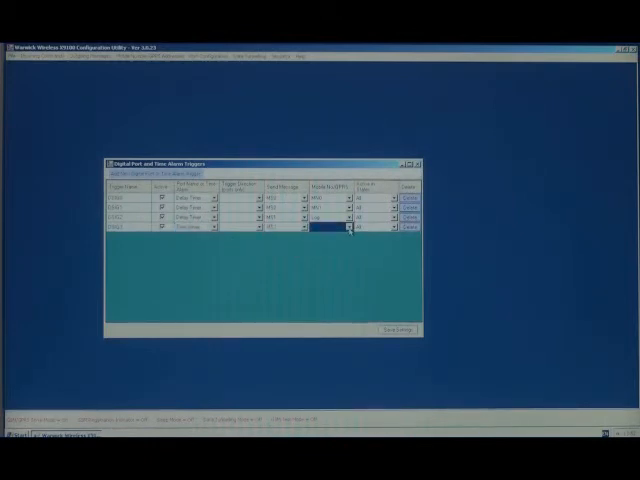
click(345, 231)
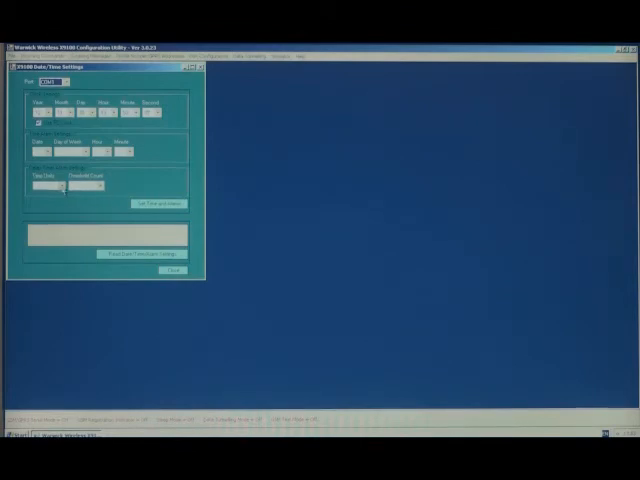
Set delay-timer units to Minutes, pick a threshold count, and set the alarm minute.
click(47, 186)
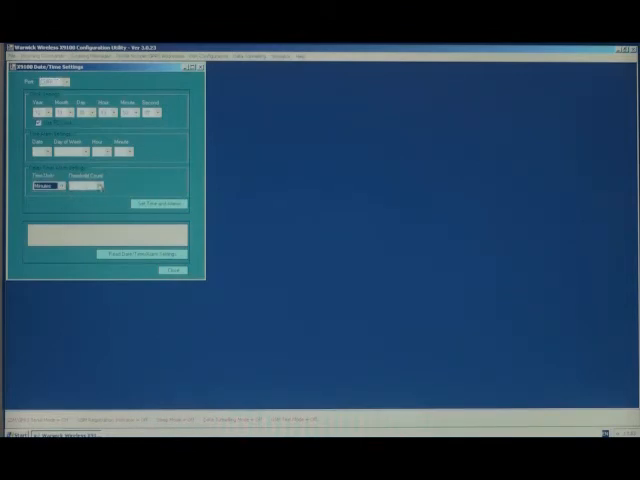
click(71, 186)
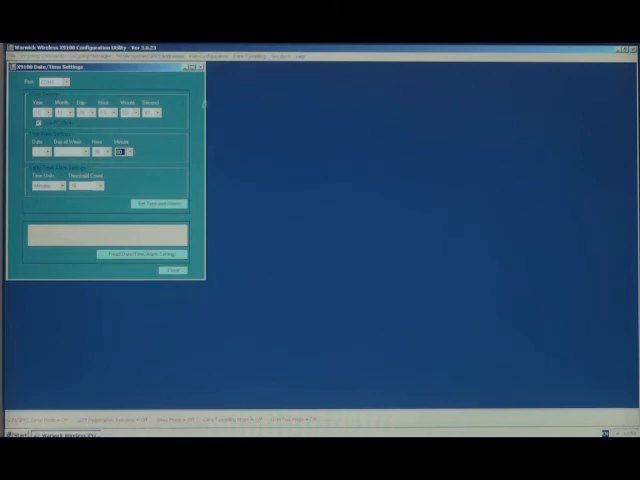
click(195, 68)
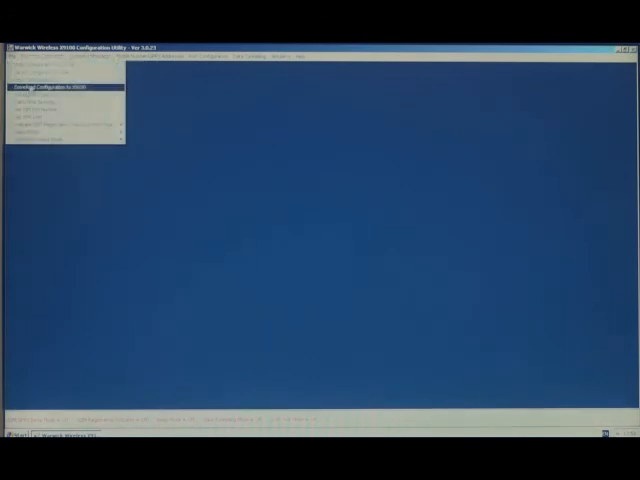
Open Download Configuration to X9100 and select the COM port from the Port list.
click(55, 88)
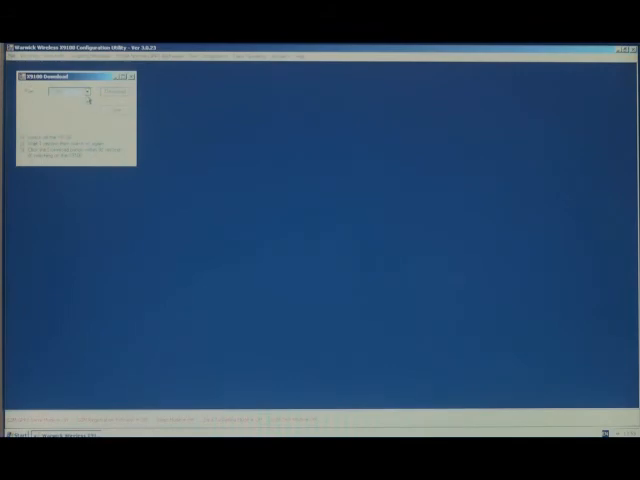
click(90, 92)
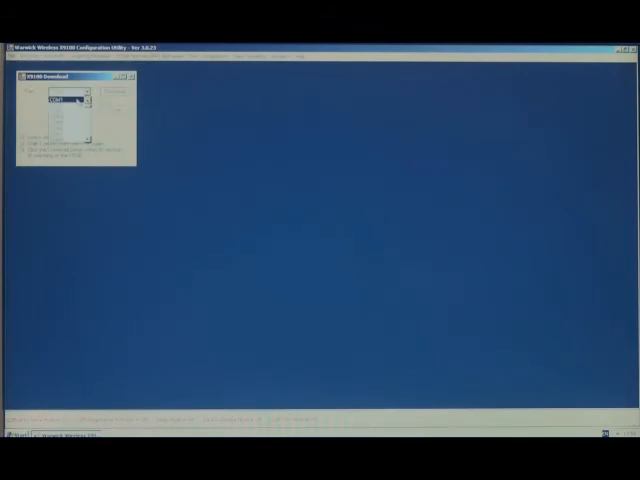
click(89, 101)
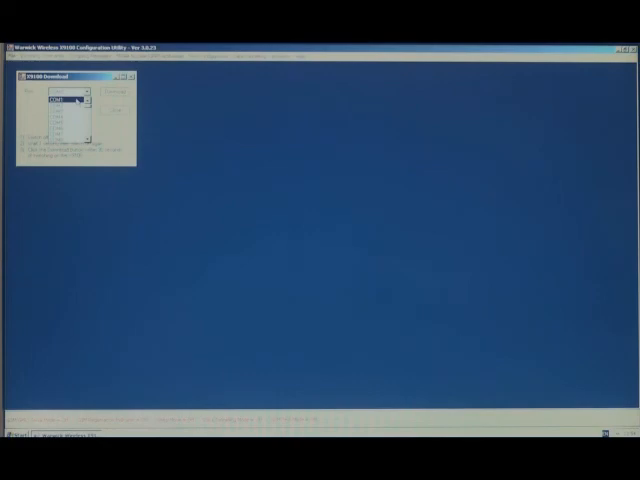
click(130, 74)
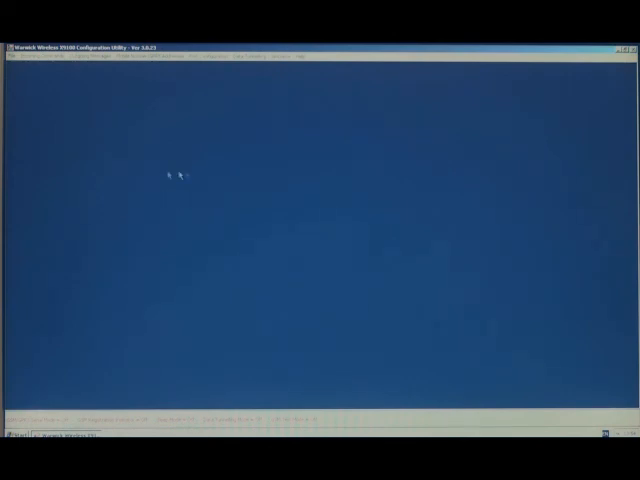
mouse_move(311, 171)
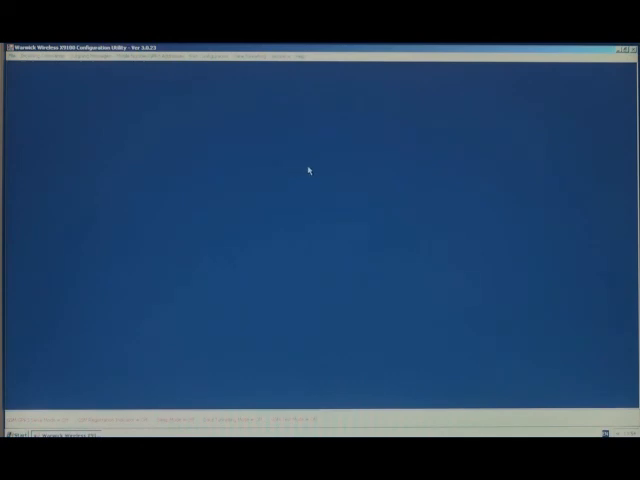
mouse_move(318, 185)
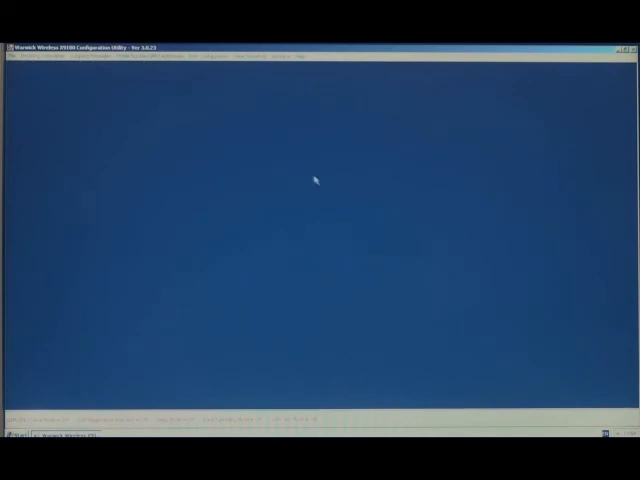
mouse_move(297, 171)
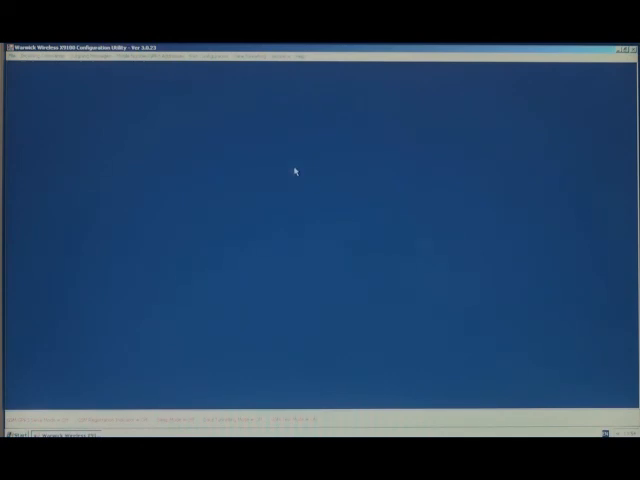